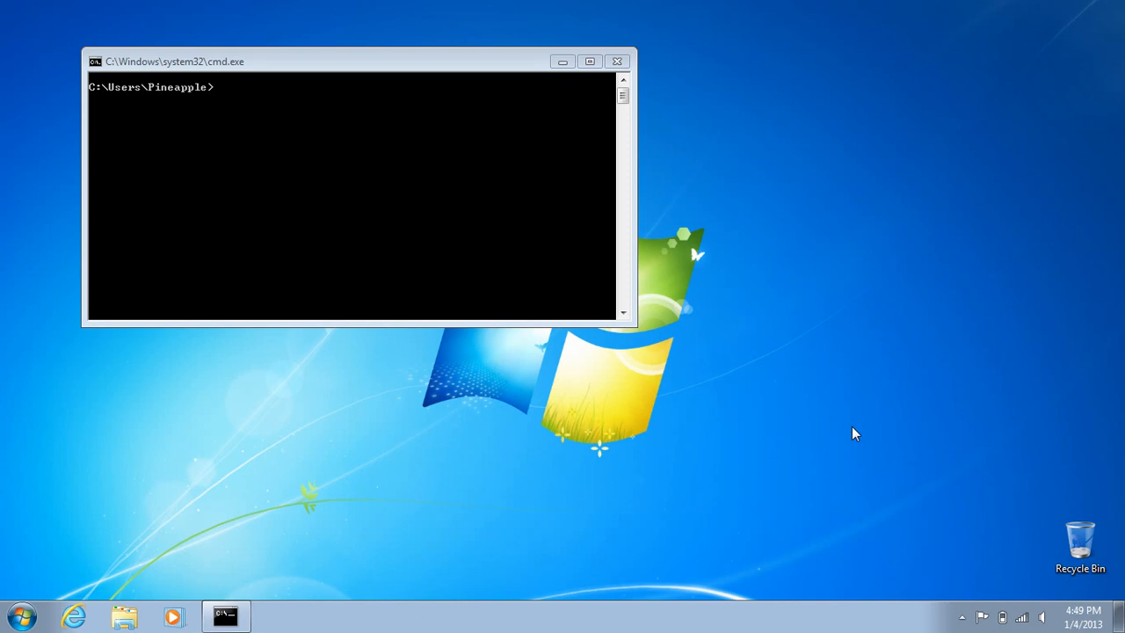
mouse_move(843, 393)
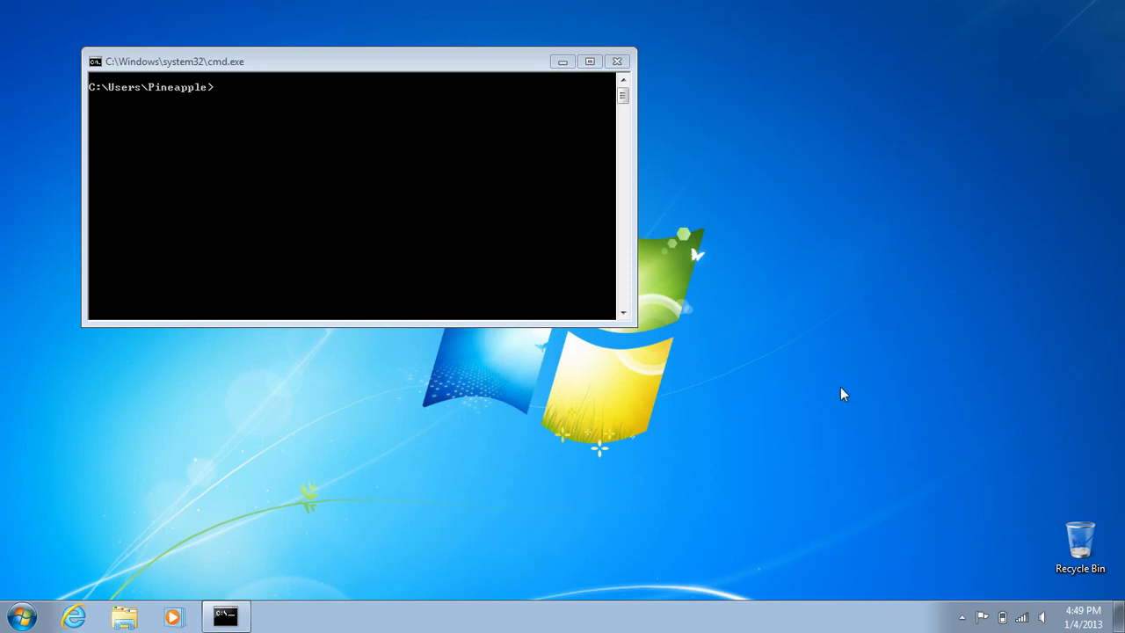
mouse_move(867, 348)
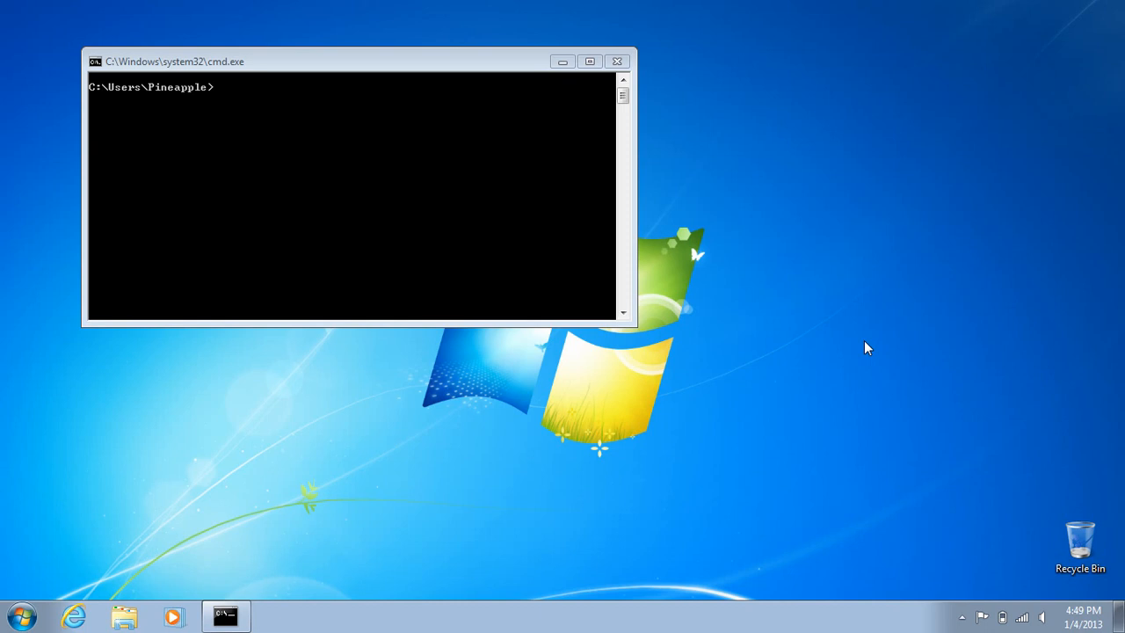
mouse_move(875, 357)
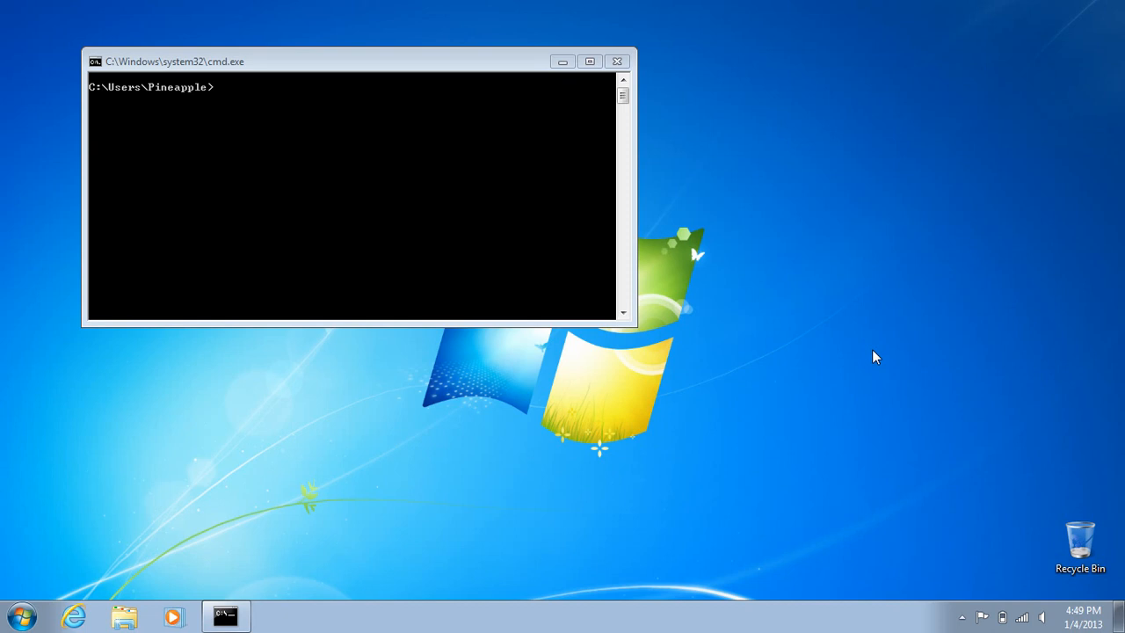
mouse_move(883, 358)
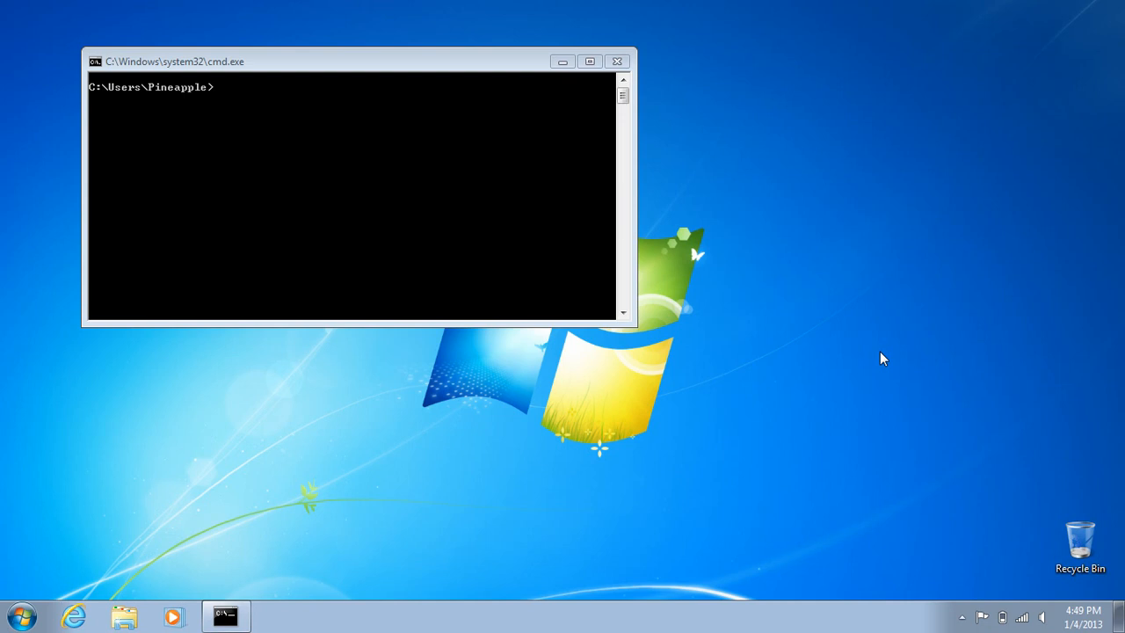
mouse_move(893, 376)
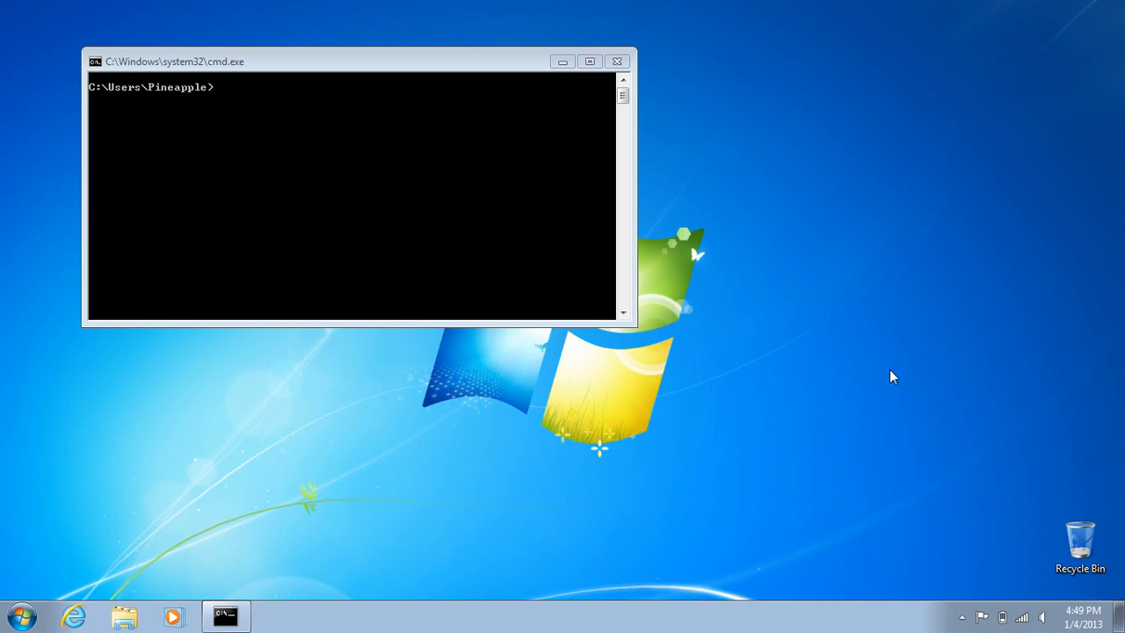
mouse_move(911, 341)
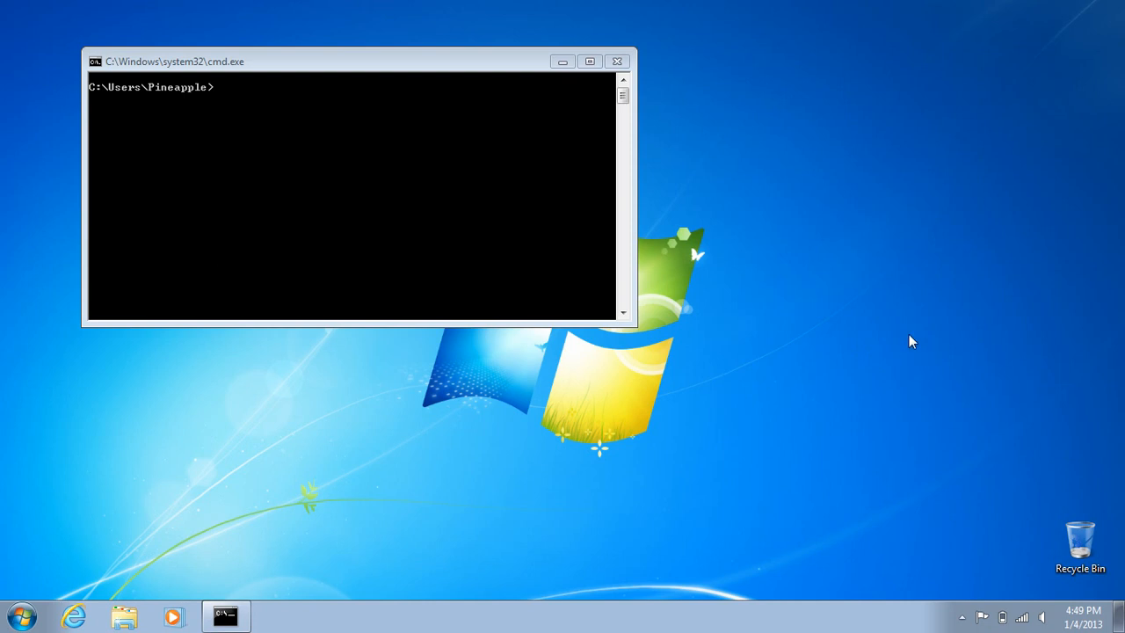
mouse_move(923, 350)
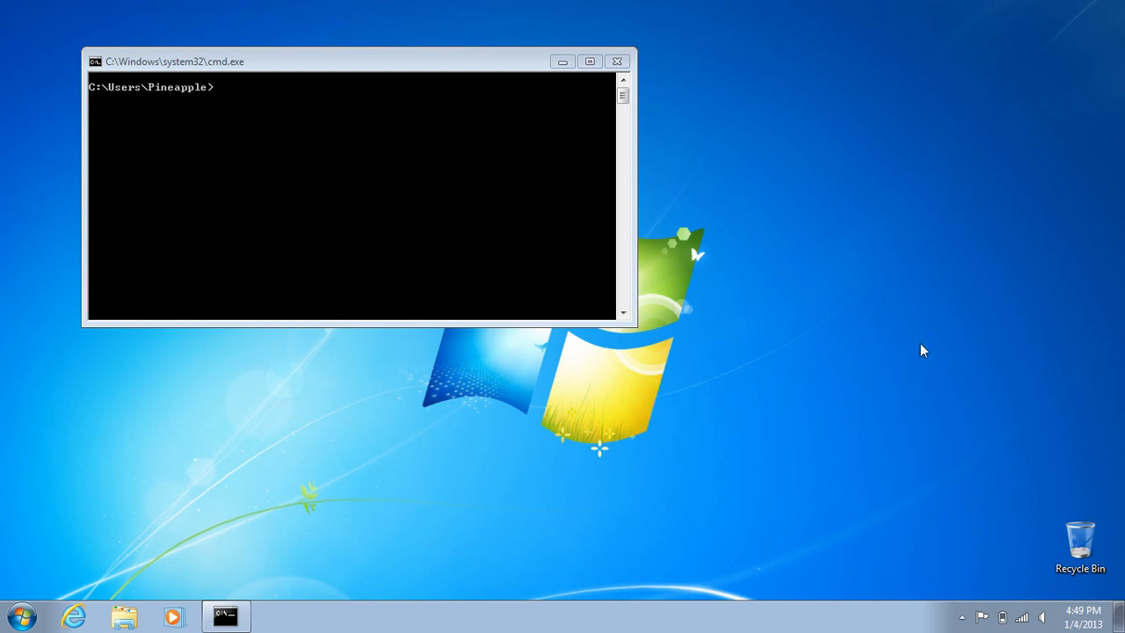
mouse_move(946, 401)
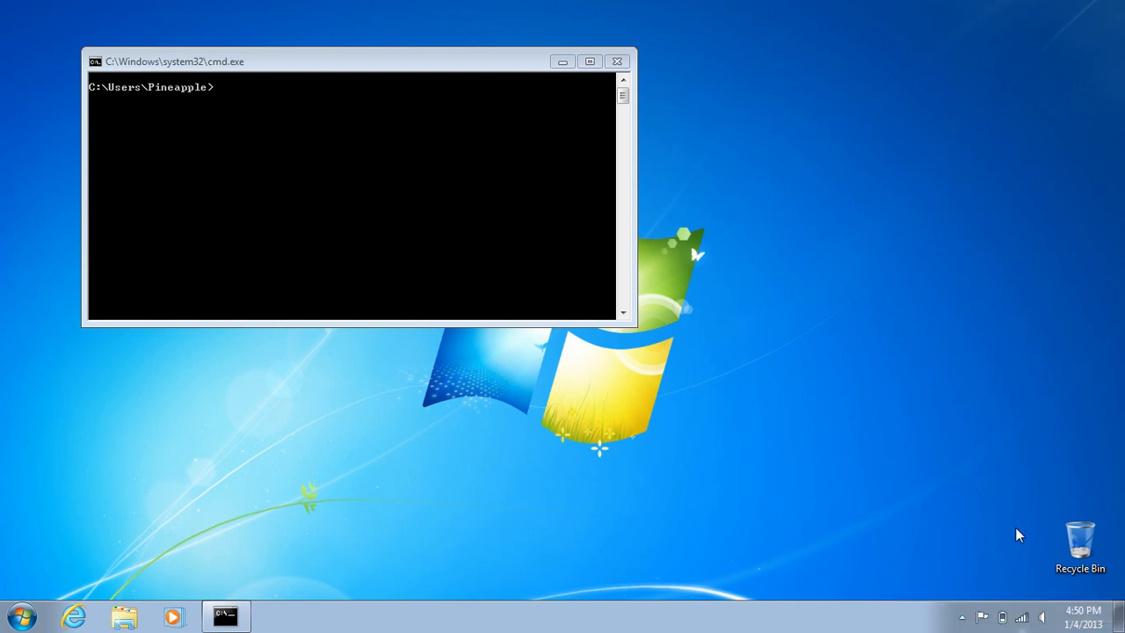
- Check the network connection settings, then run arp -a to list router 10.1.9.1's MAC address
click(1021, 615)
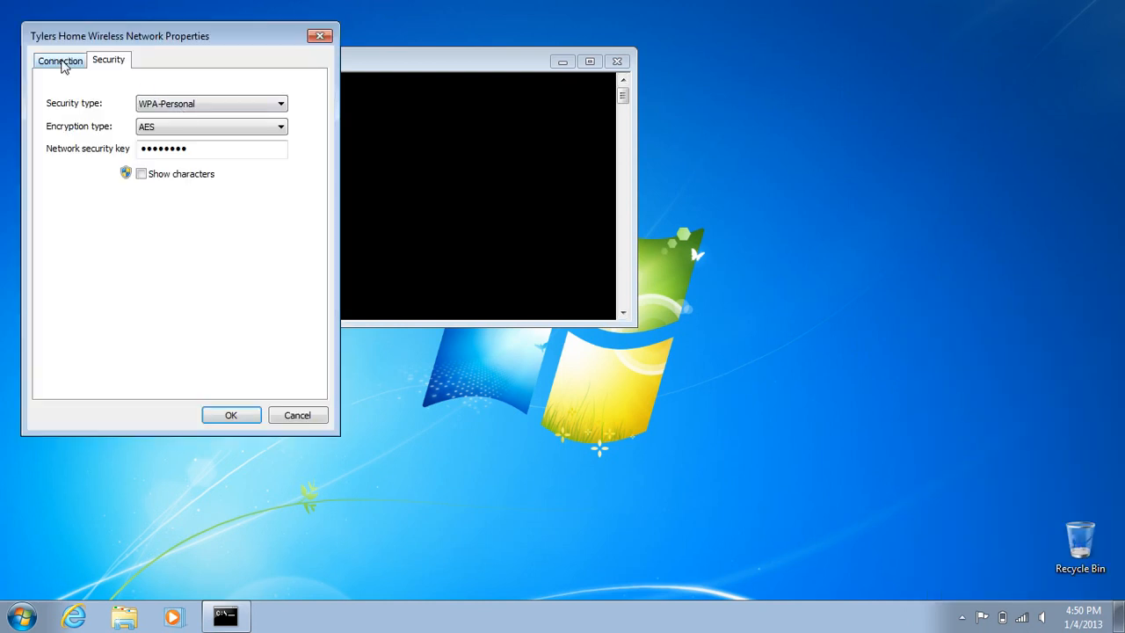
click(60, 60)
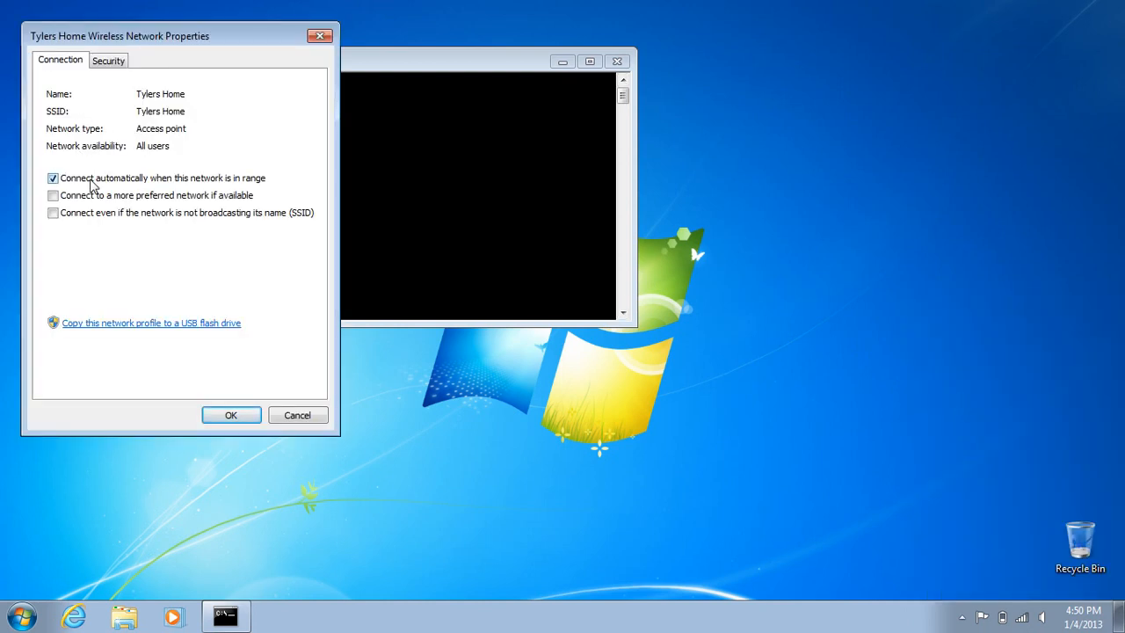
mouse_move(258, 399)
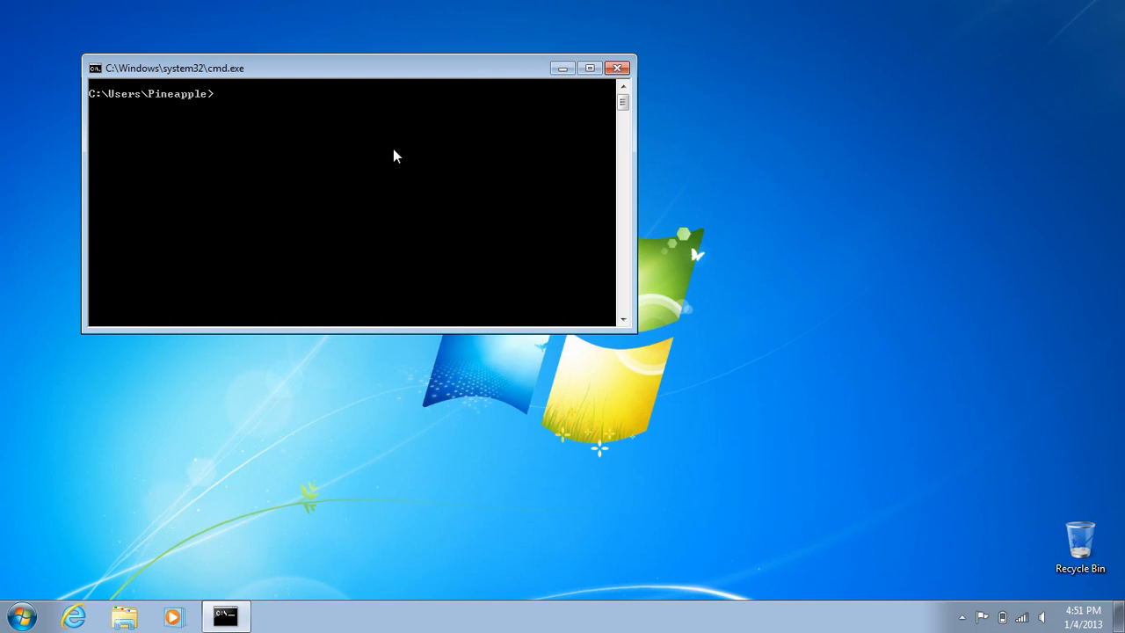
text(arp -a)
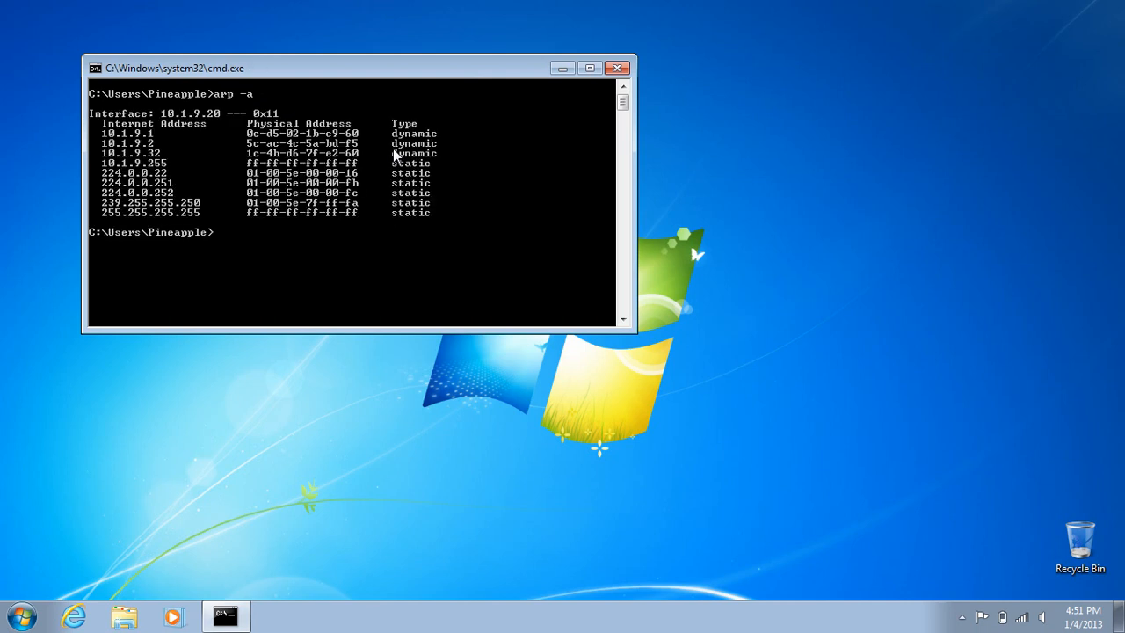
mouse_move(133, 163)
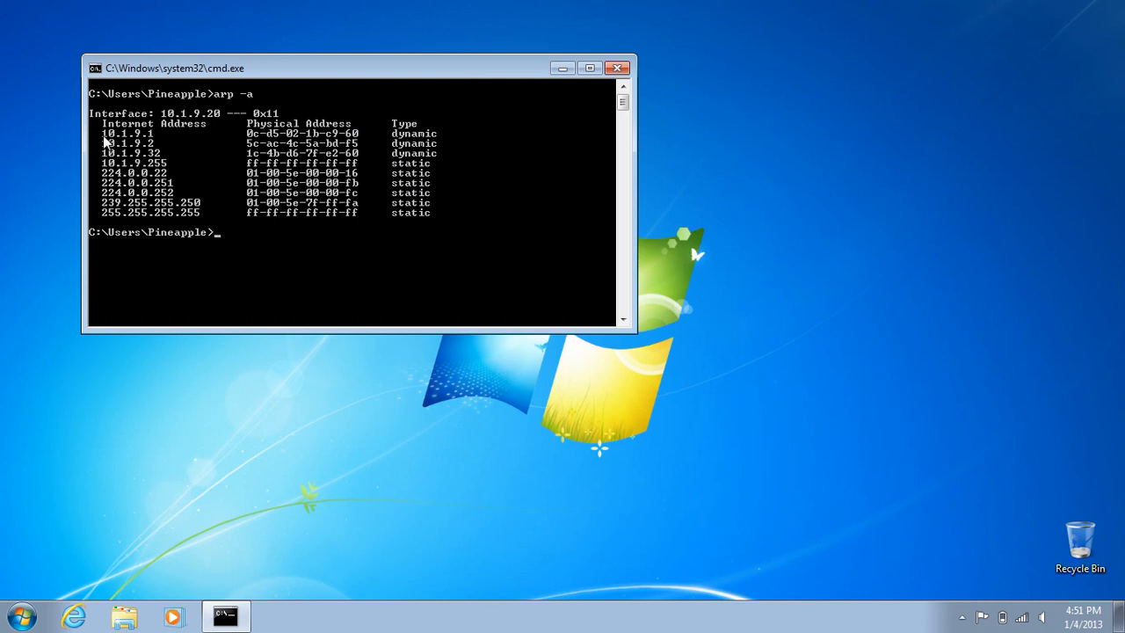
mouse_move(149, 141)
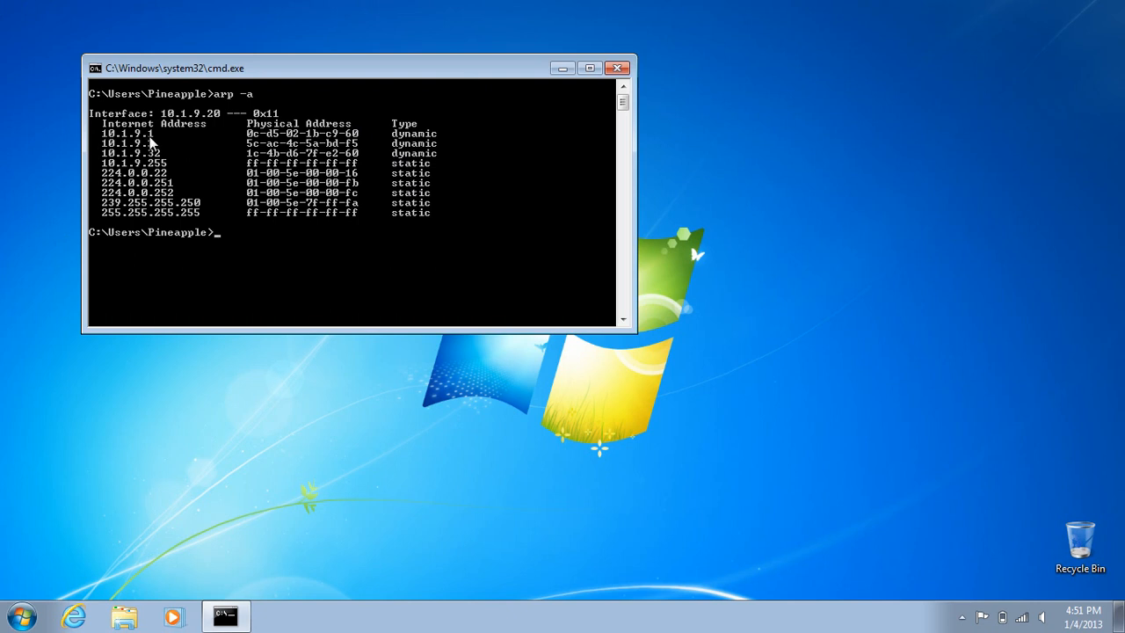
mouse_move(153, 145)
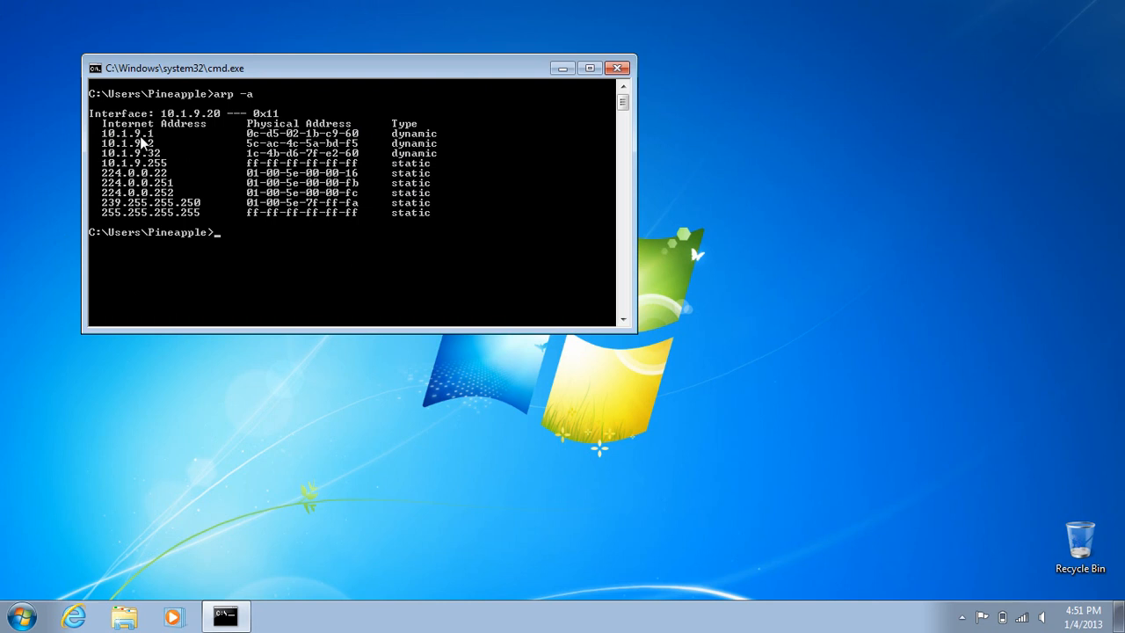
mouse_move(257, 140)
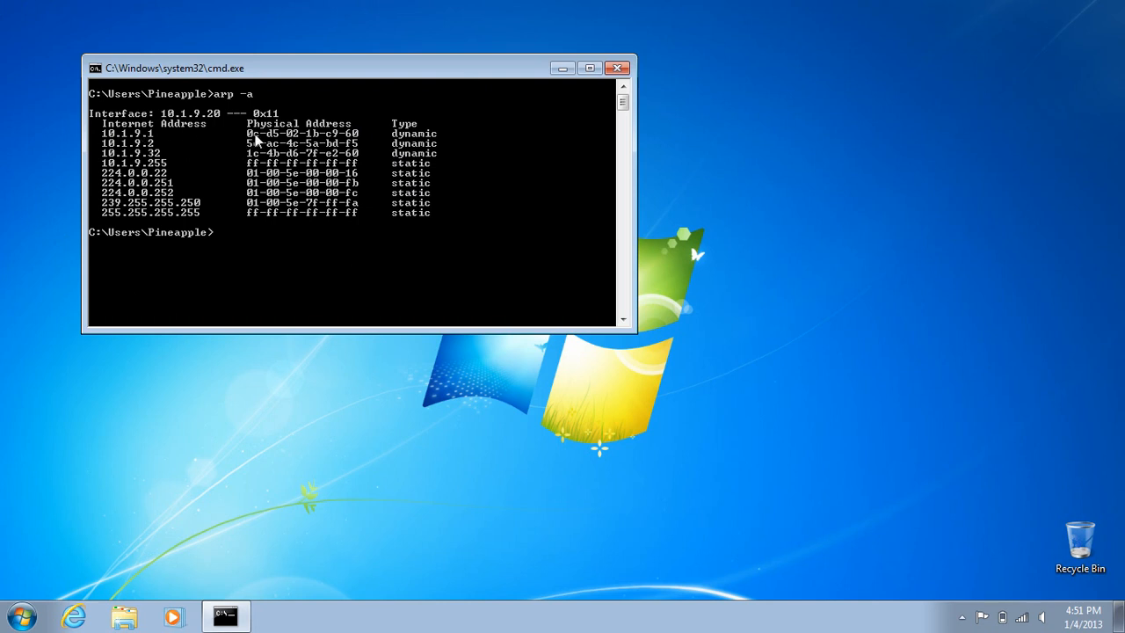
mouse_move(359, 143)
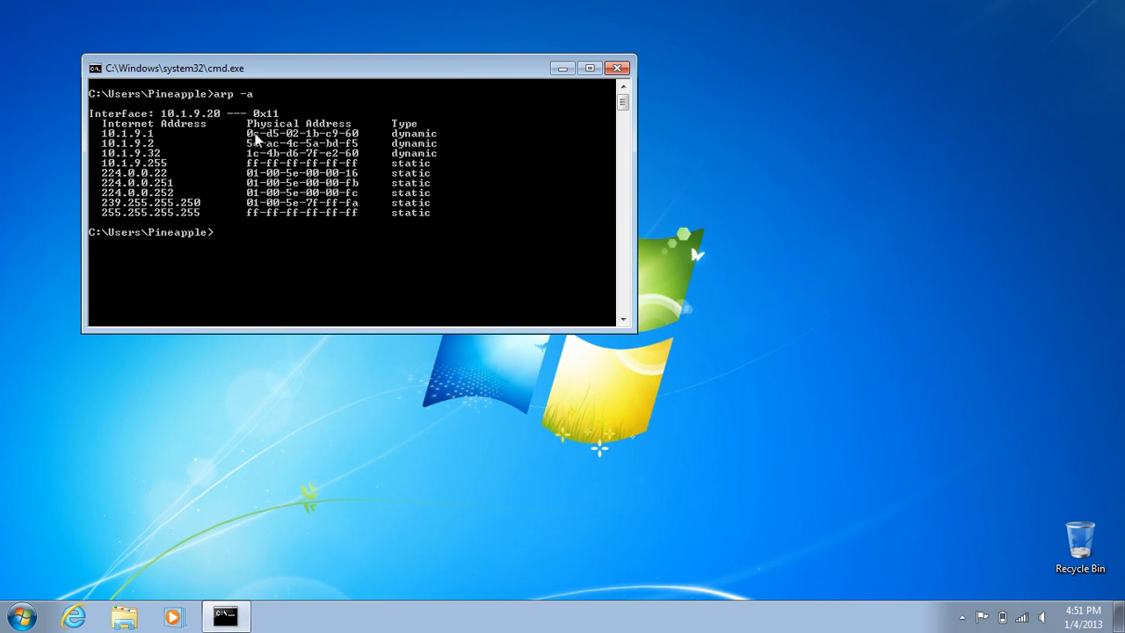
mouse_move(1017, 588)
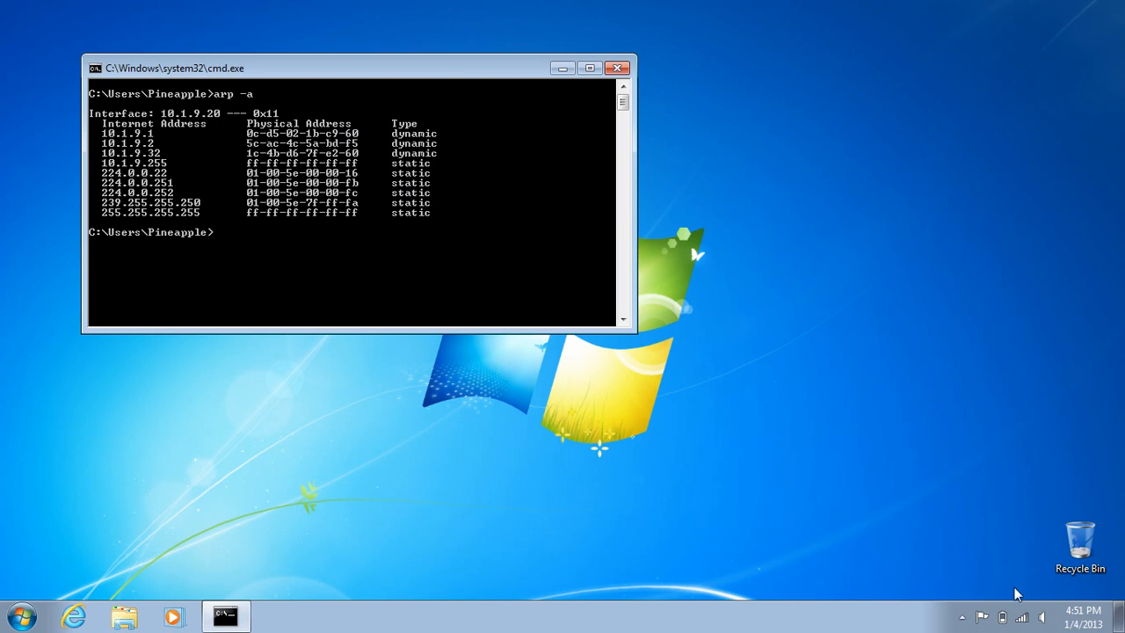
- Show the wireless network list with the two Tylers Home networks
click(1022, 614)
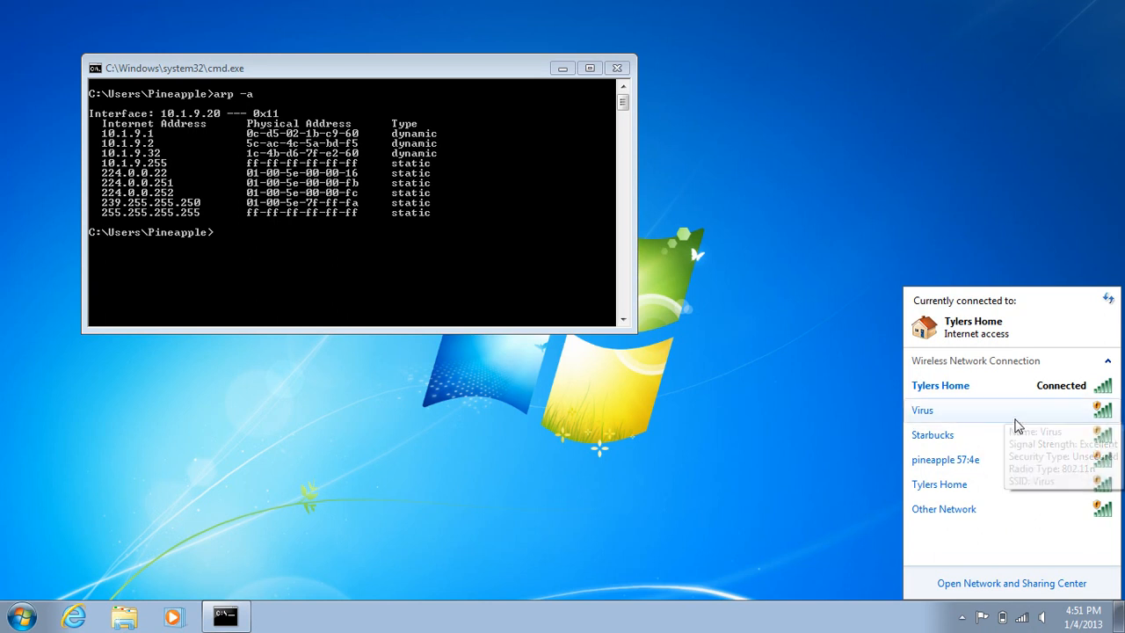
mouse_move(970, 391)
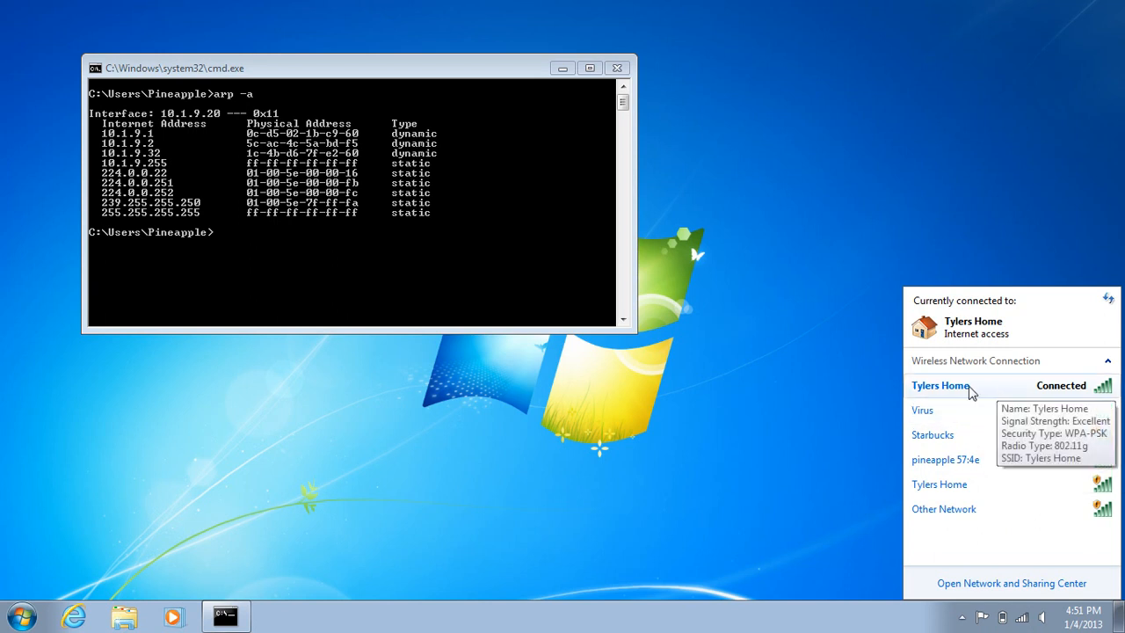
mouse_move(972, 394)
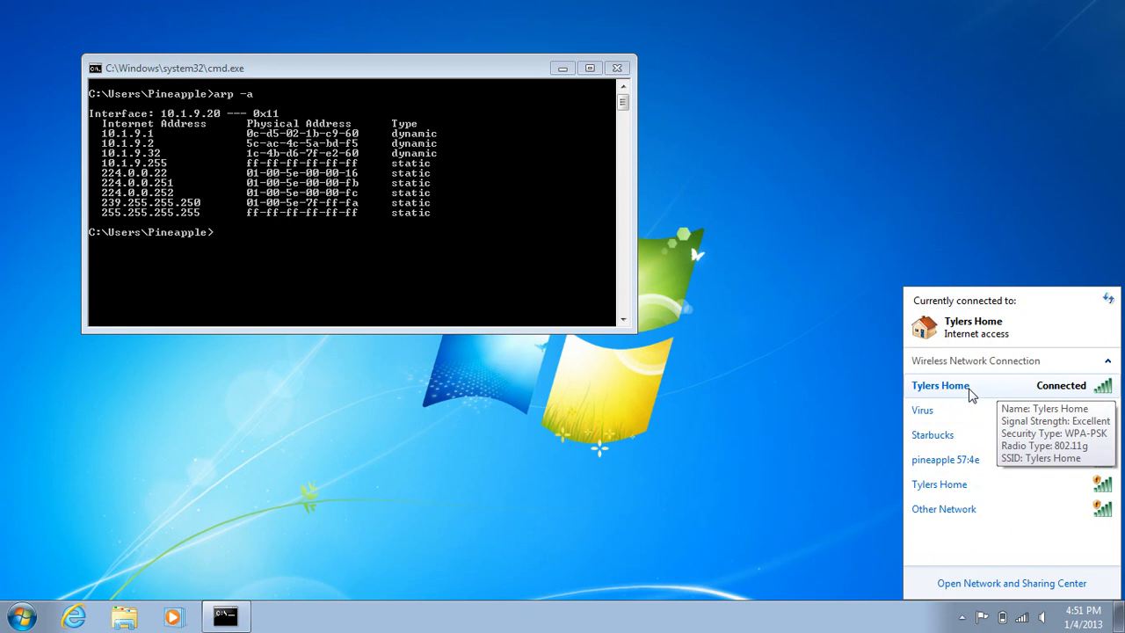
mouse_move(339, 217)
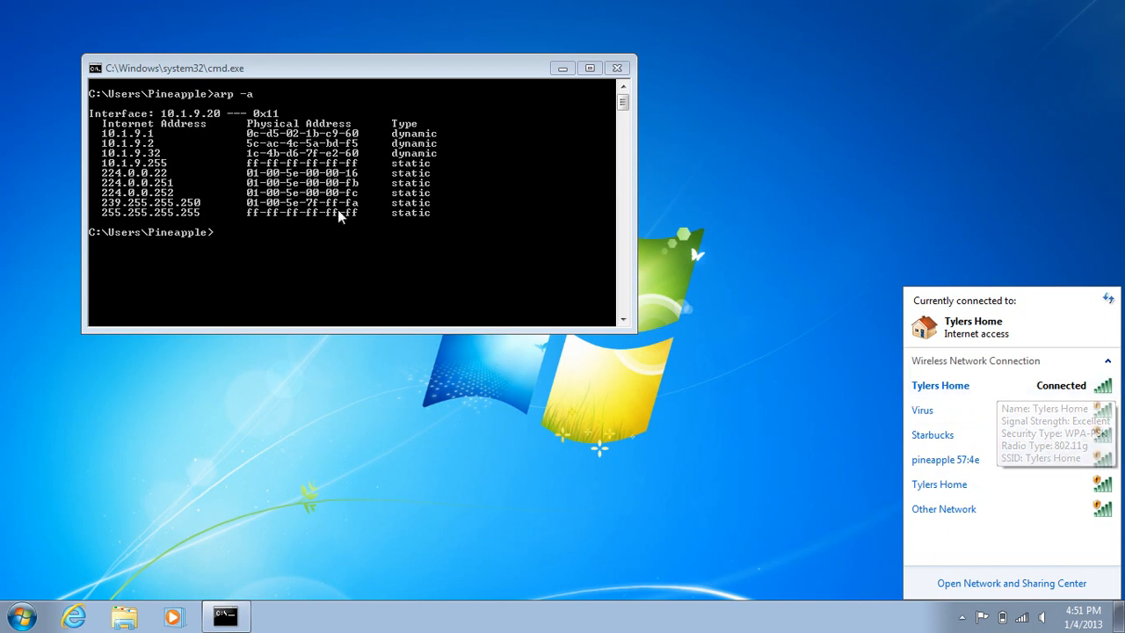
mouse_move(268, 143)
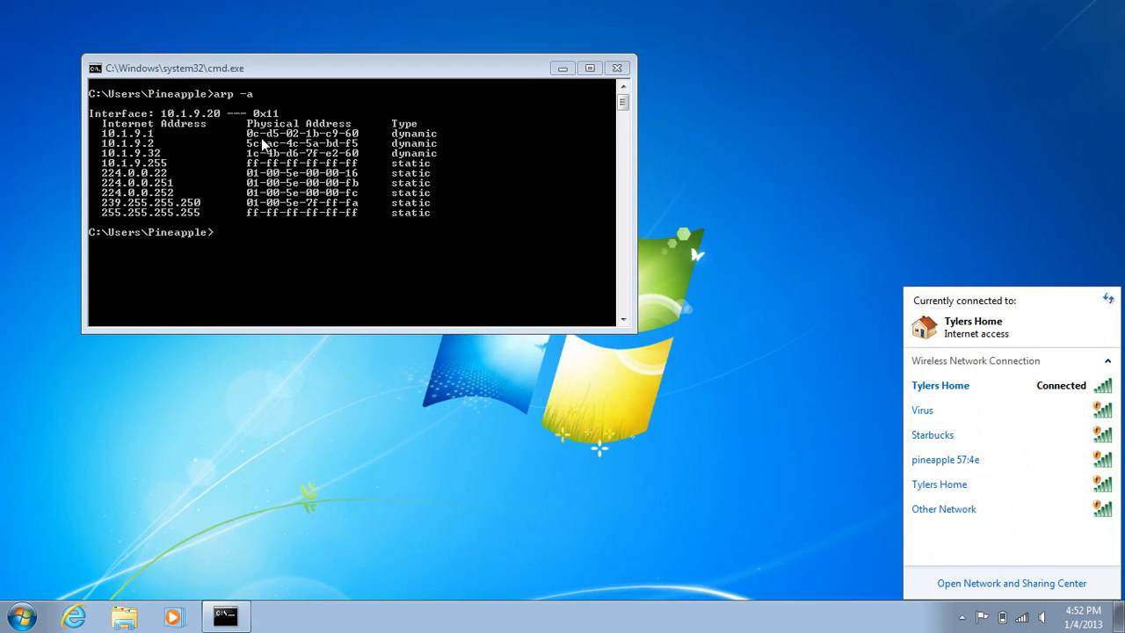
mouse_move(459, 85)
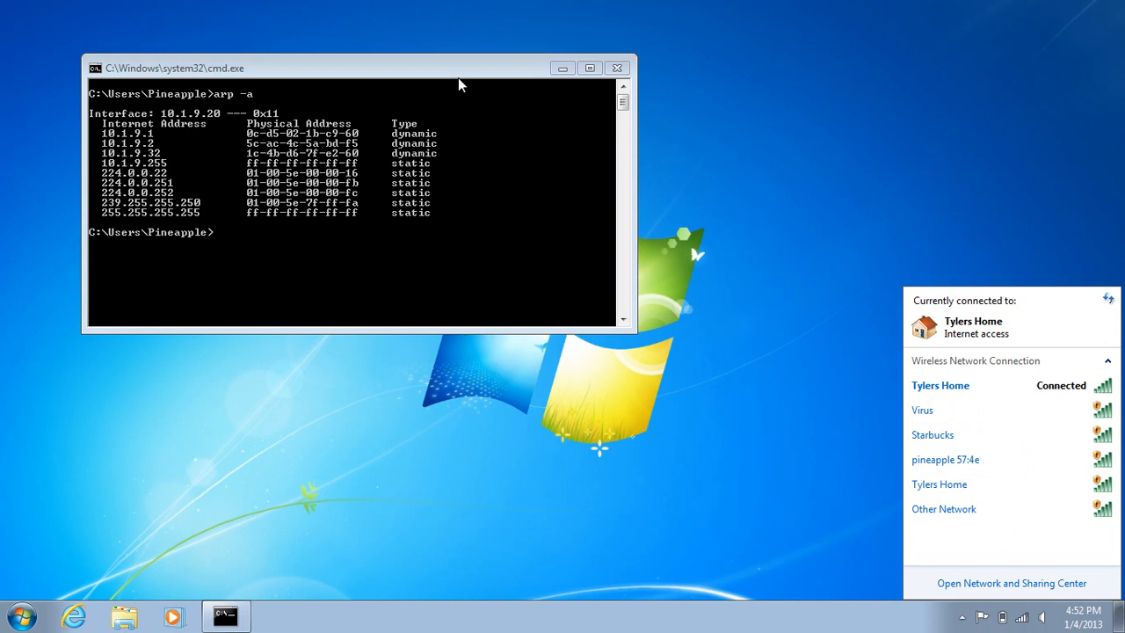
mouse_move(464, 77)
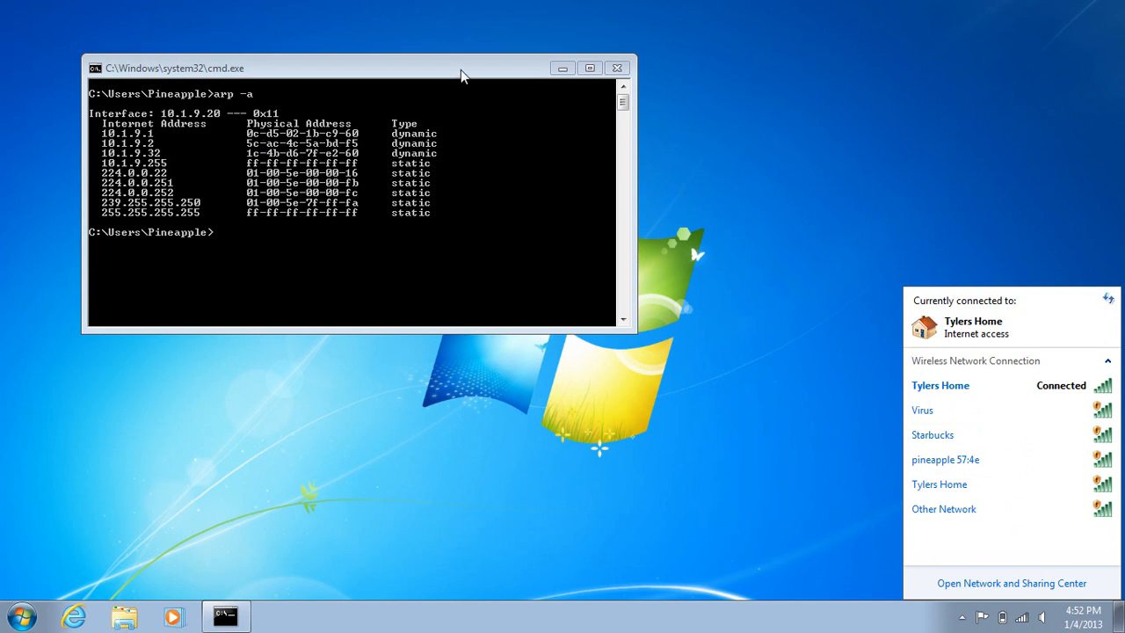
mouse_move(457, 77)
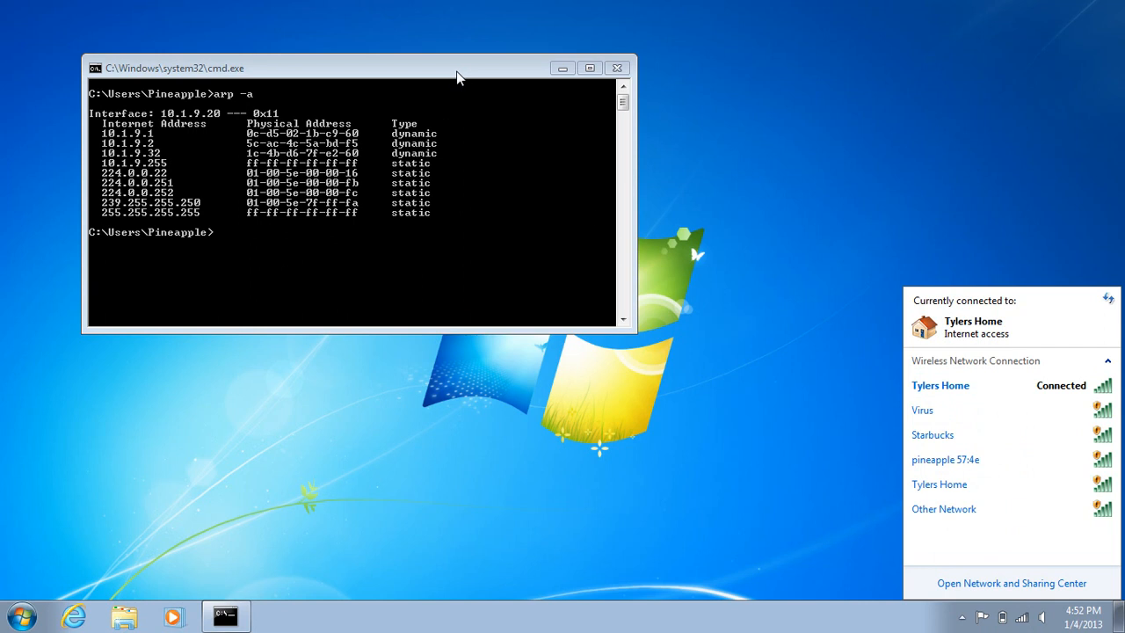
mouse_move(967, 490)
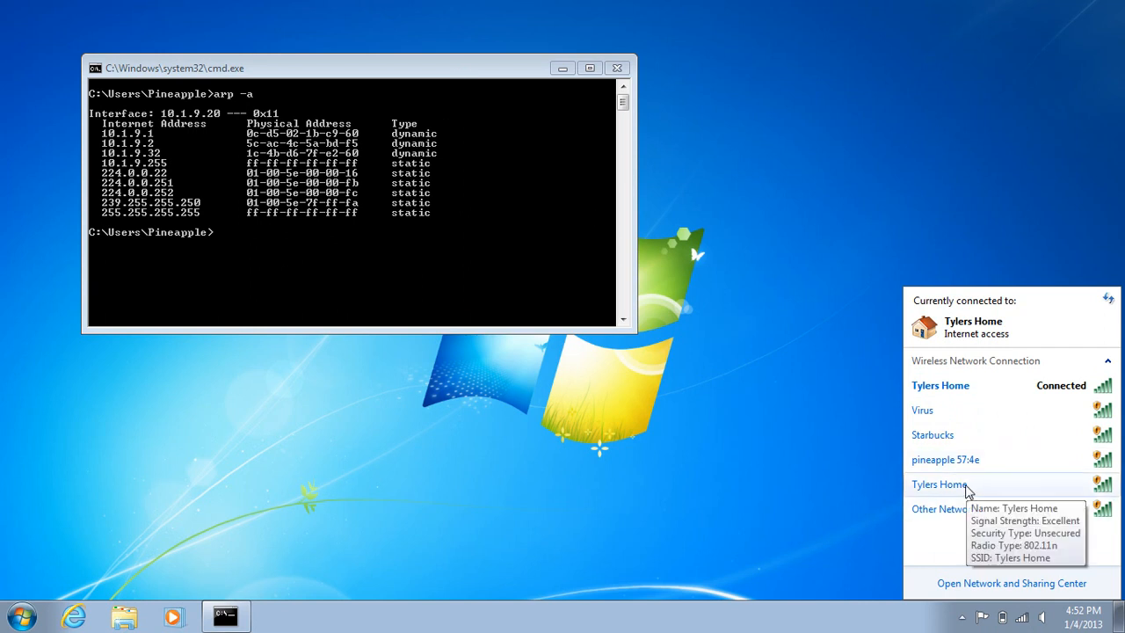
mouse_move(962, 433)
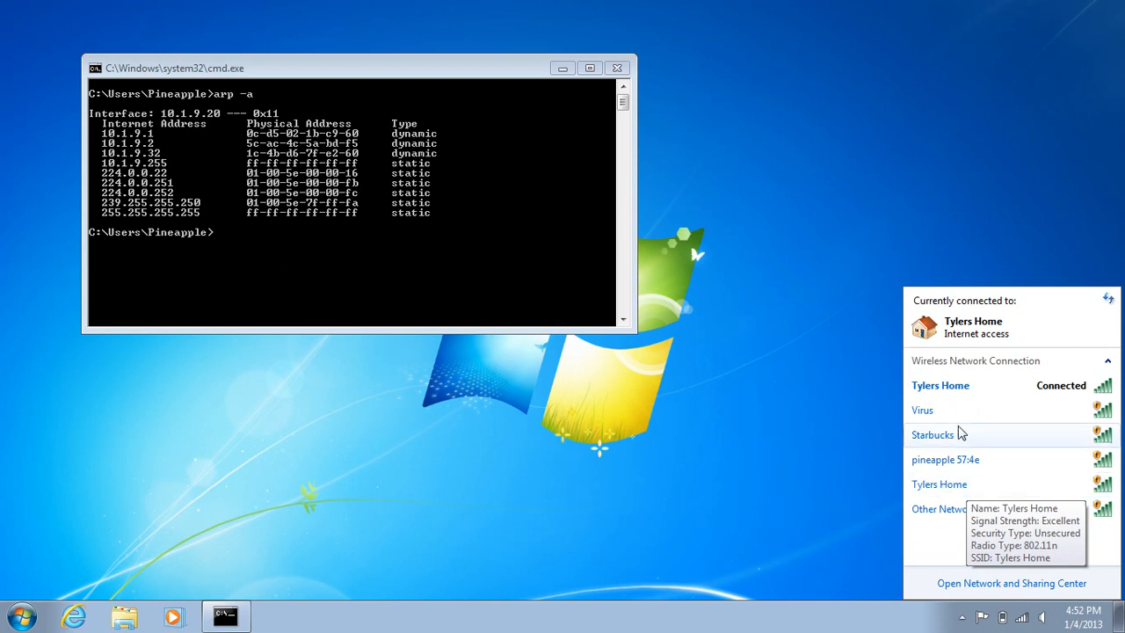
mouse_move(951, 392)
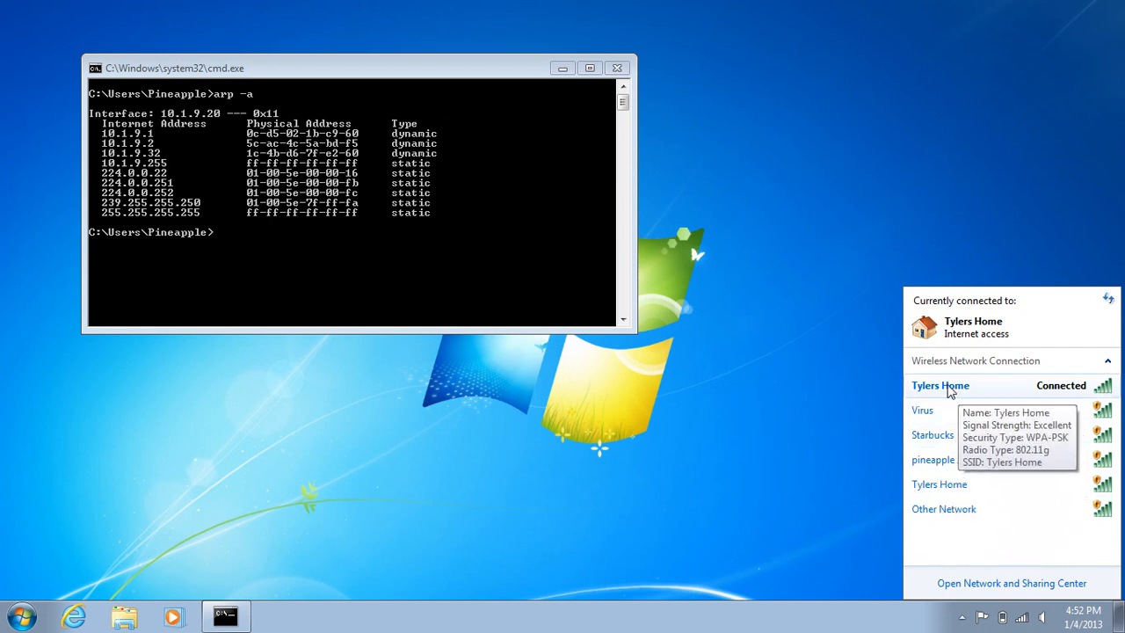
mouse_move(947, 487)
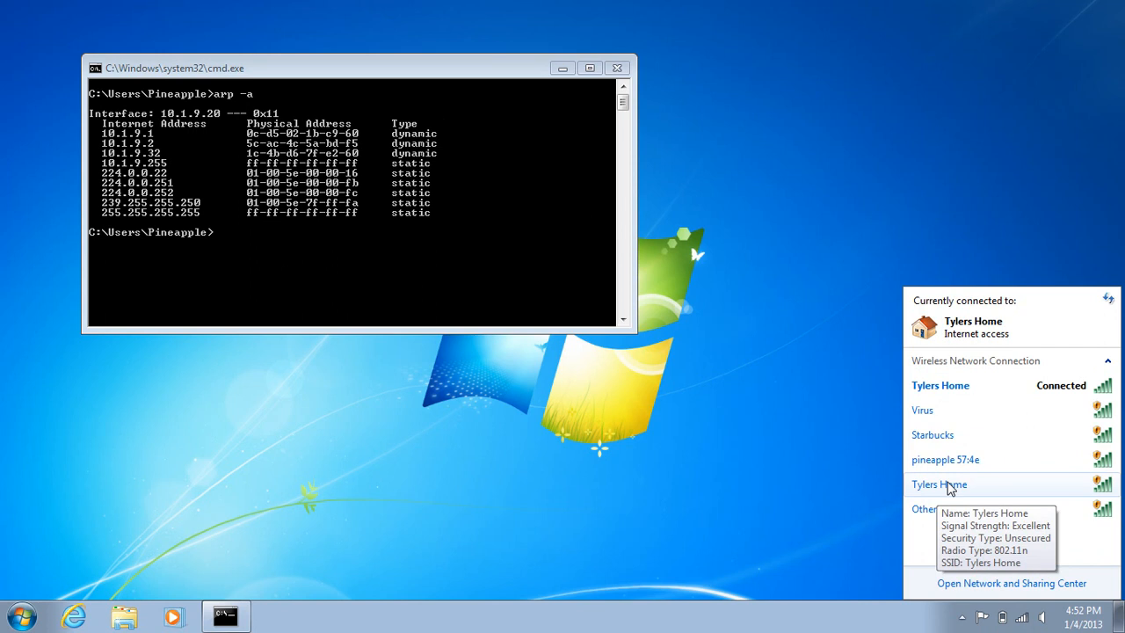
mouse_move(1054, 348)
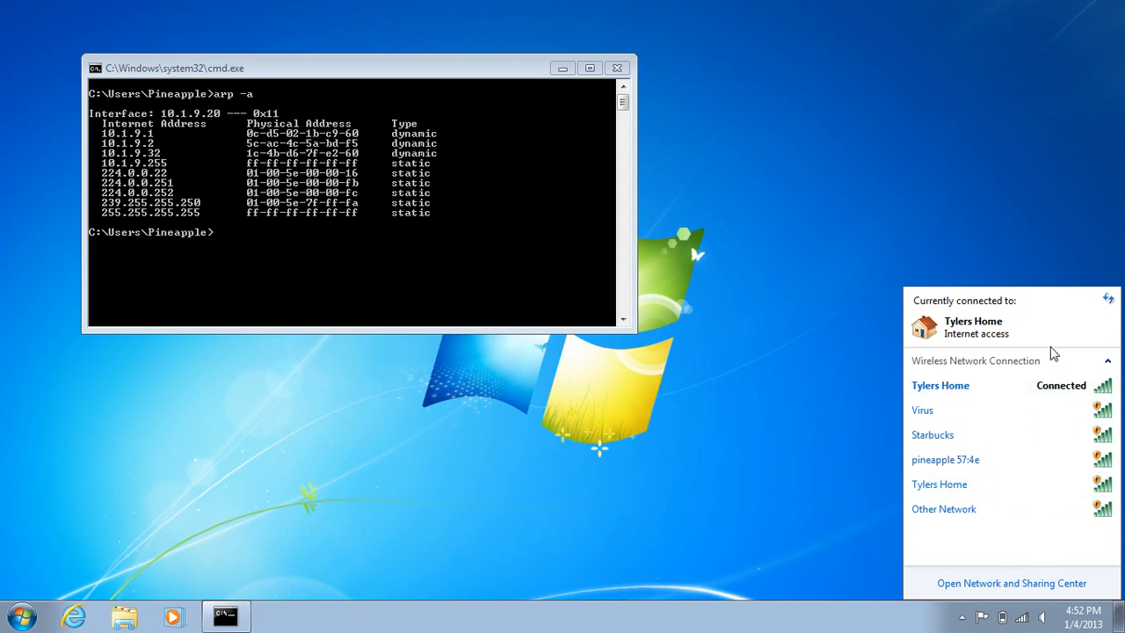
mouse_move(954, 389)
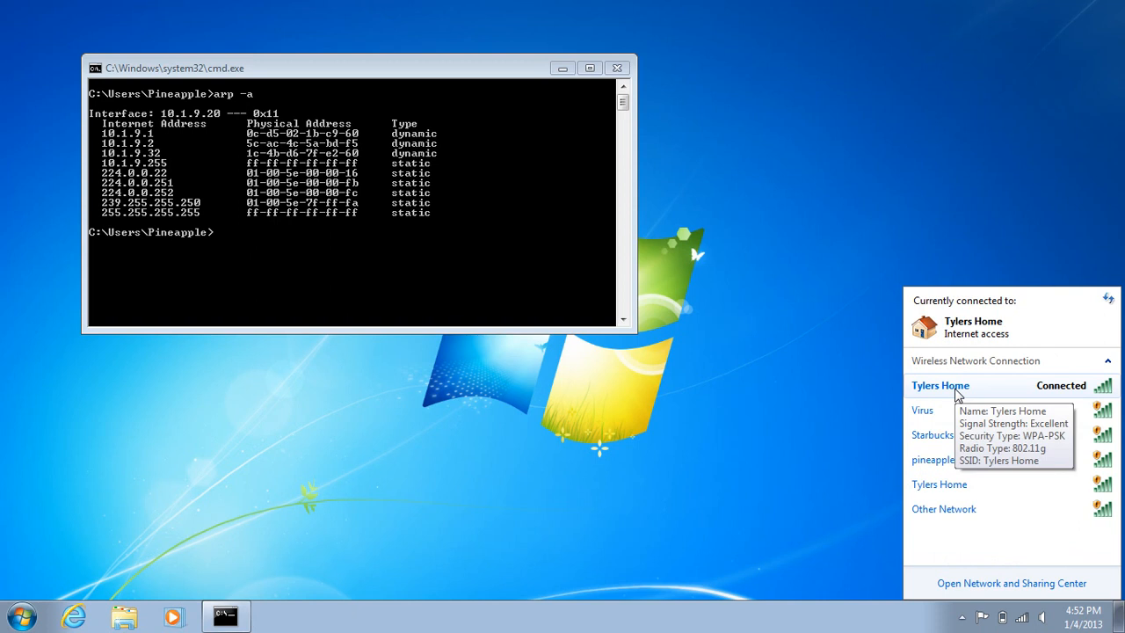
mouse_move(999, 360)
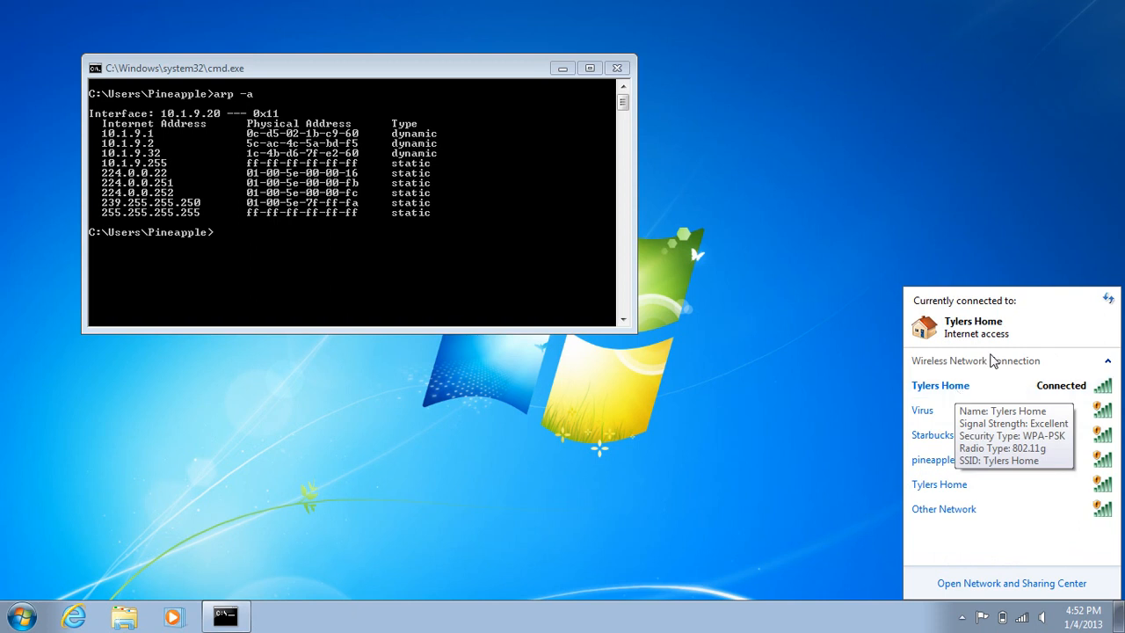
mouse_move(943, 404)
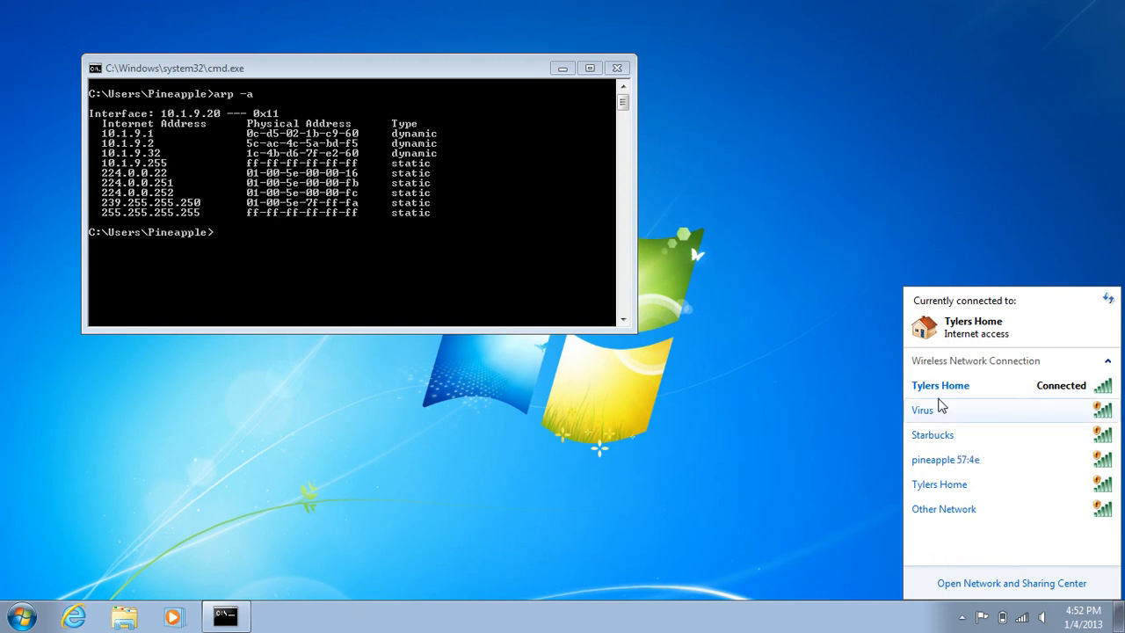
mouse_move(939, 484)
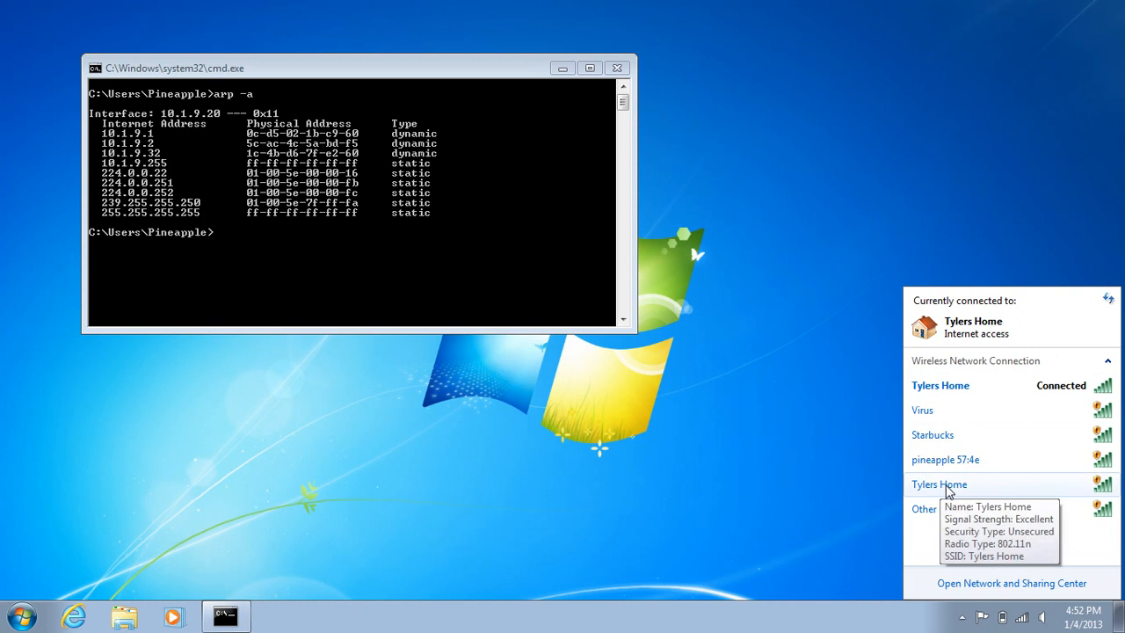
mouse_move(954, 485)
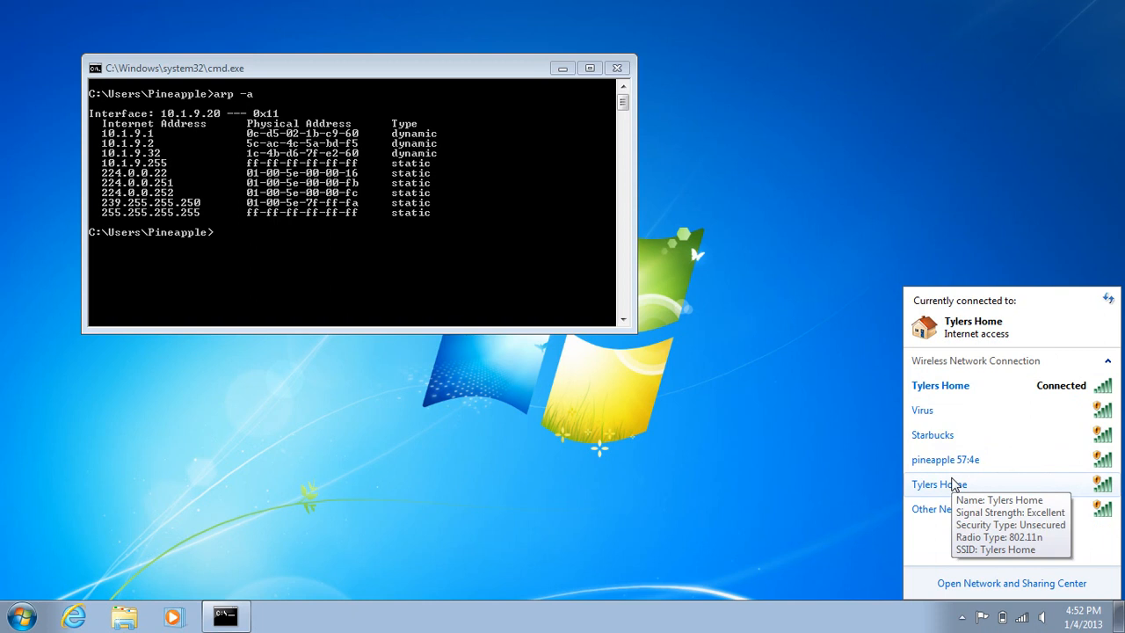
mouse_move(953, 484)
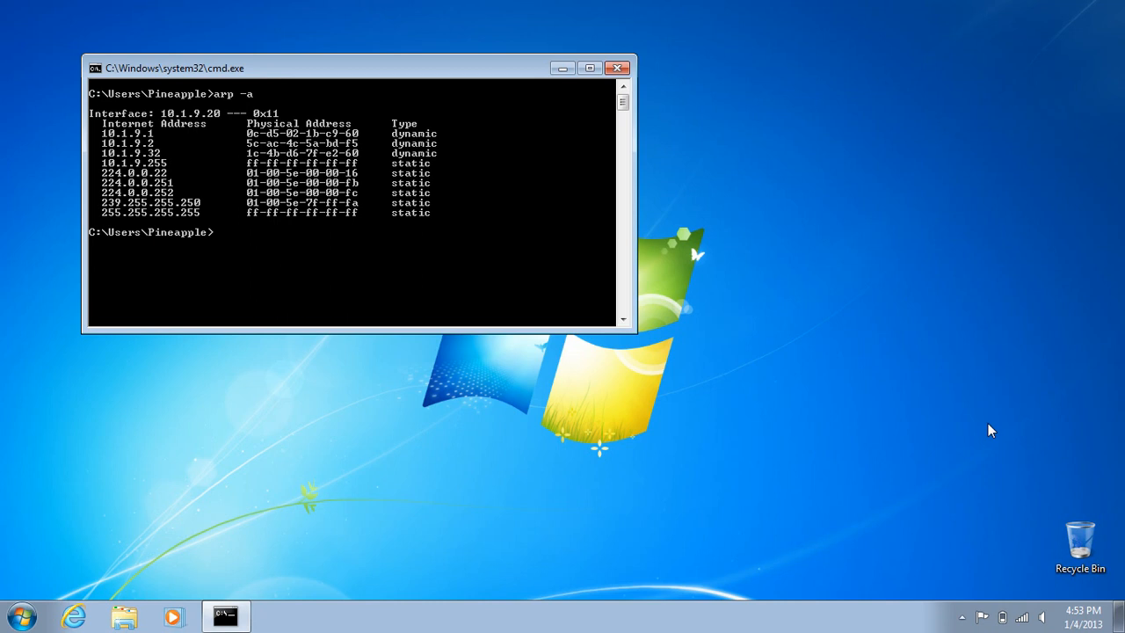
mouse_move(1028, 616)
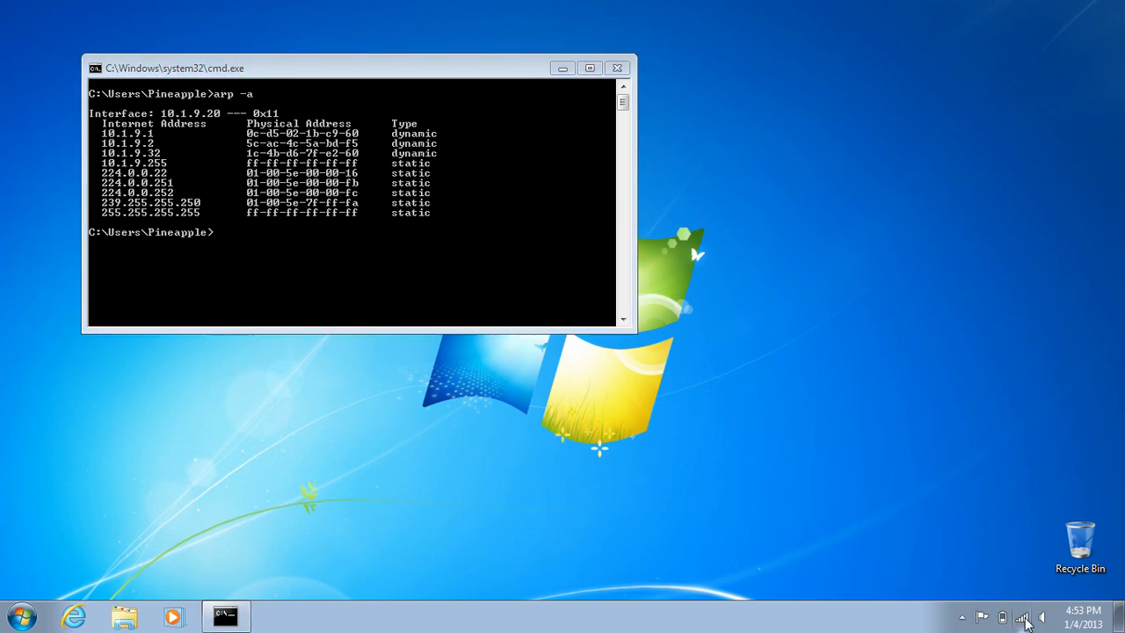
- Reopen the wireless network list, now showing Not connected with connections available
click(1023, 614)
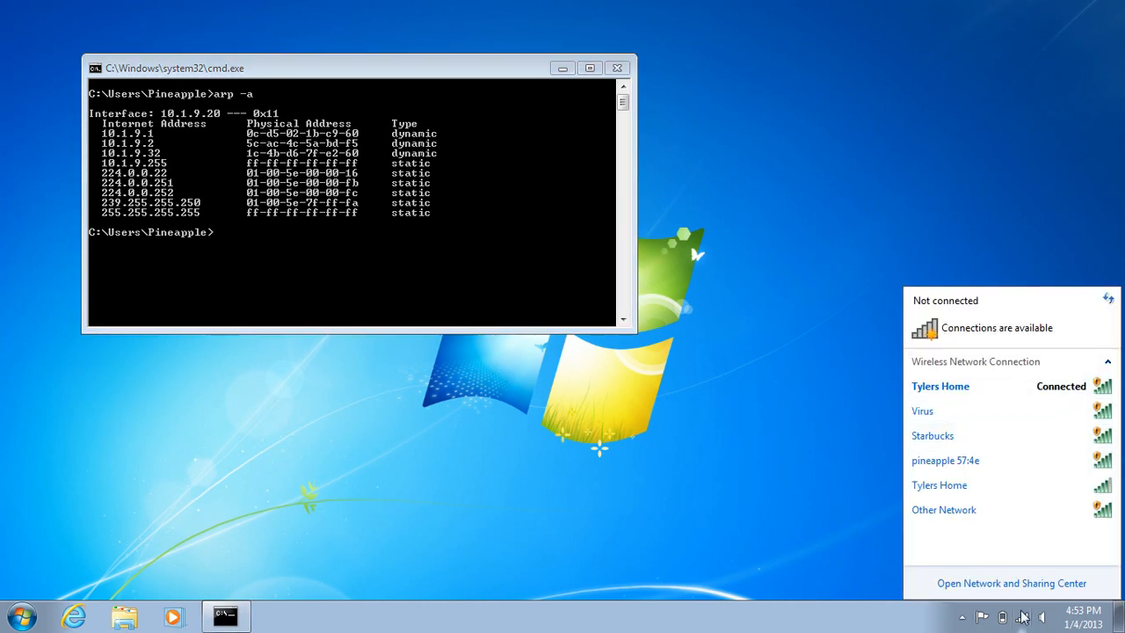
mouse_move(653, 225)
text(arp -a)
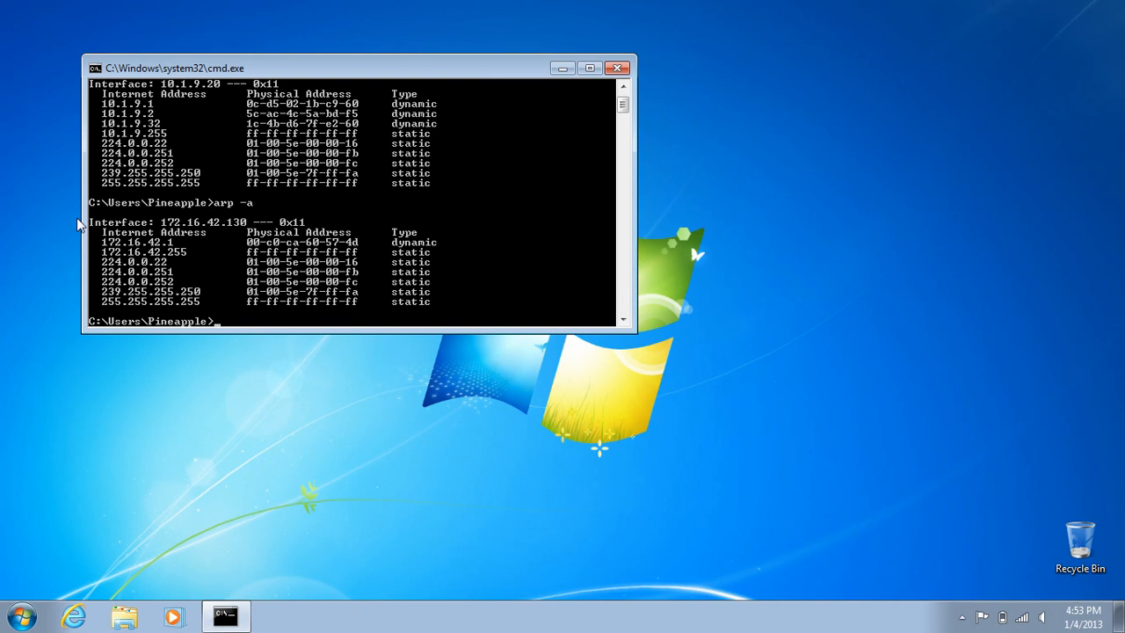
mouse_move(255, 253)
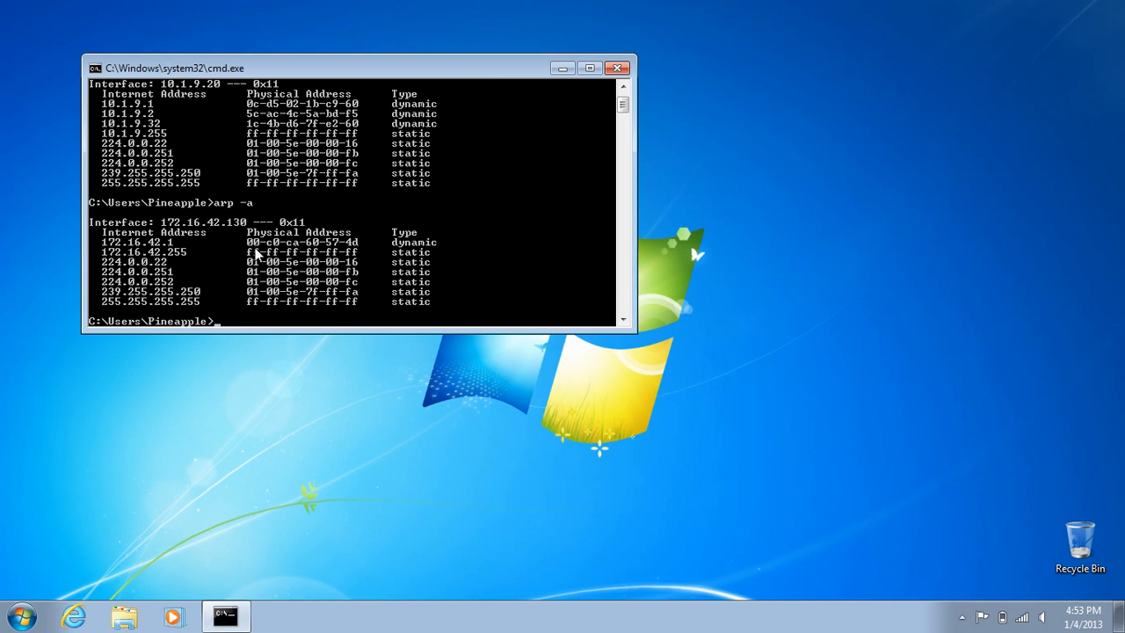
mouse_move(335, 253)
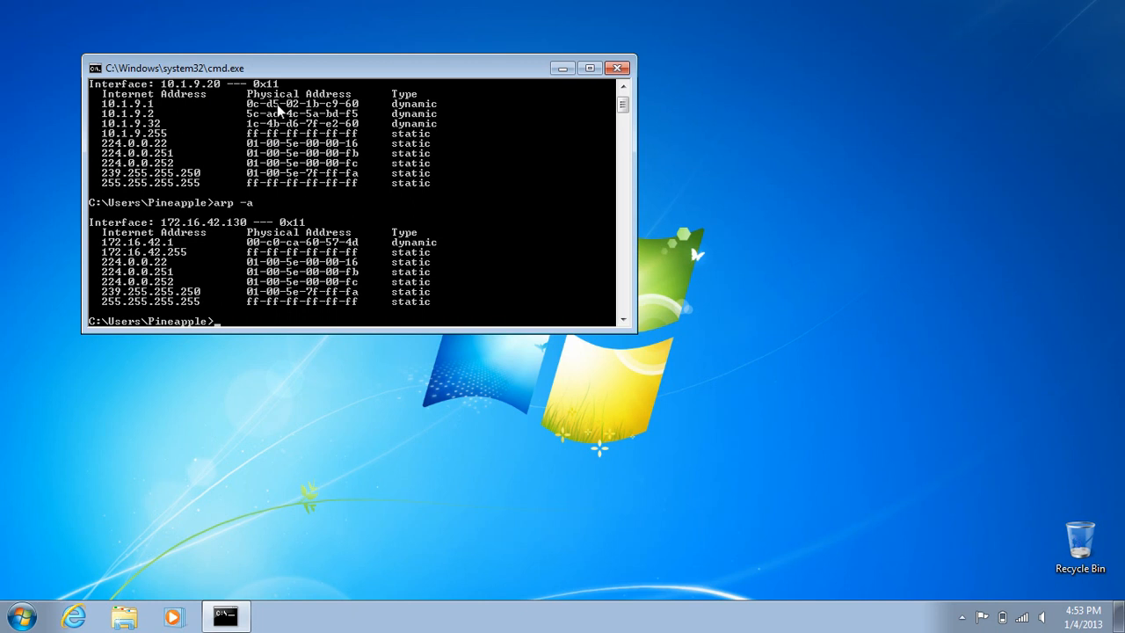
mouse_move(326, 76)
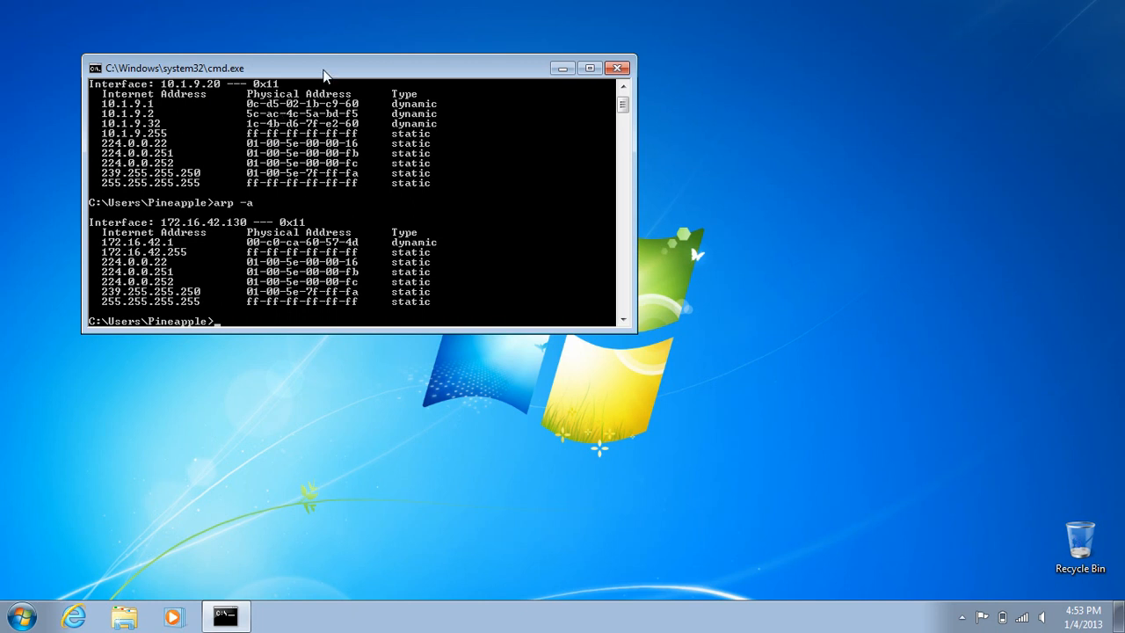